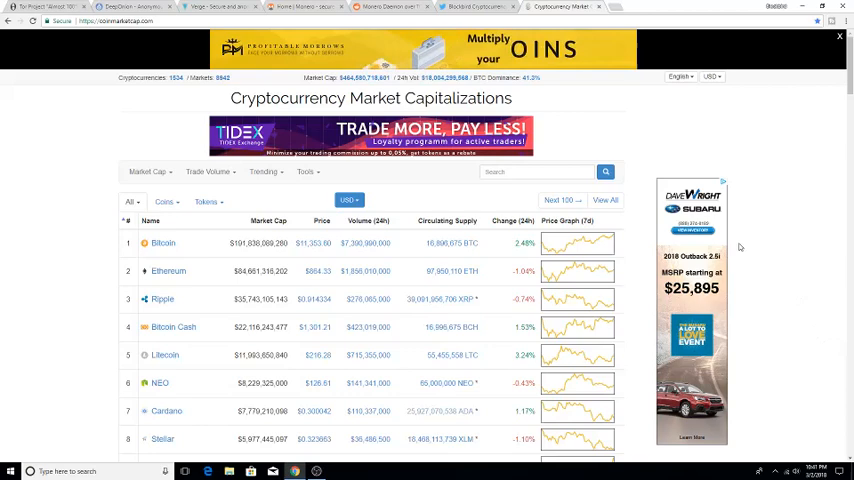
Switch to the ZeroHedge tab with the 'Tor Project Almost 100% Funded By The US Government' article
left_click(466, 8)
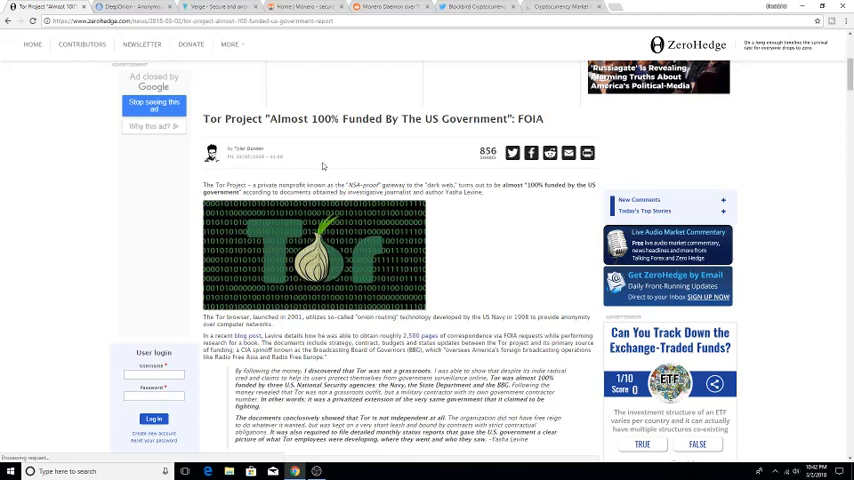
mouse_move(318, 164)
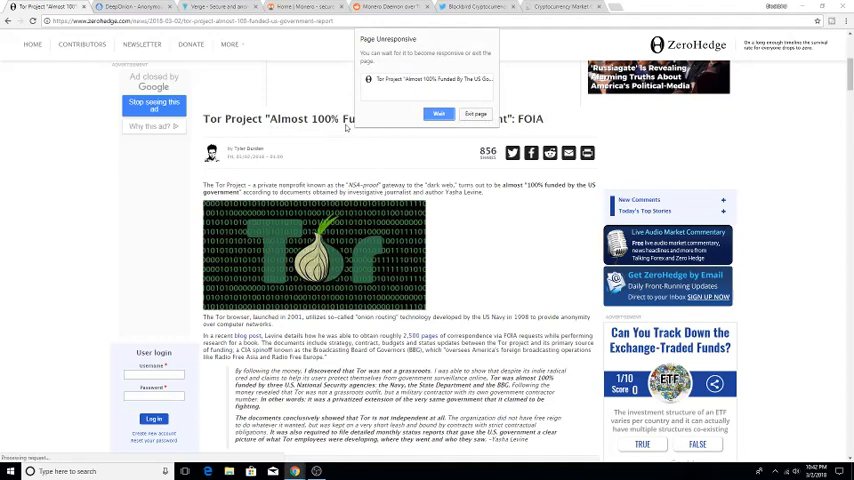
left_click(448, 114)
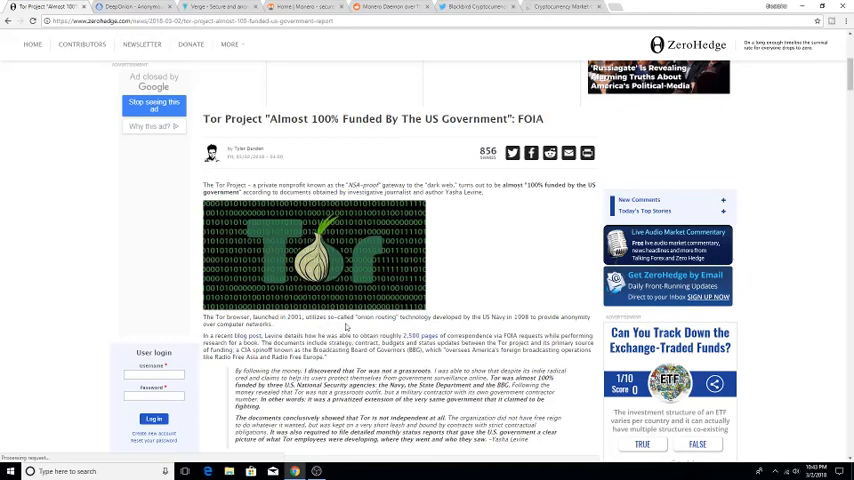
scroll("down", 3)
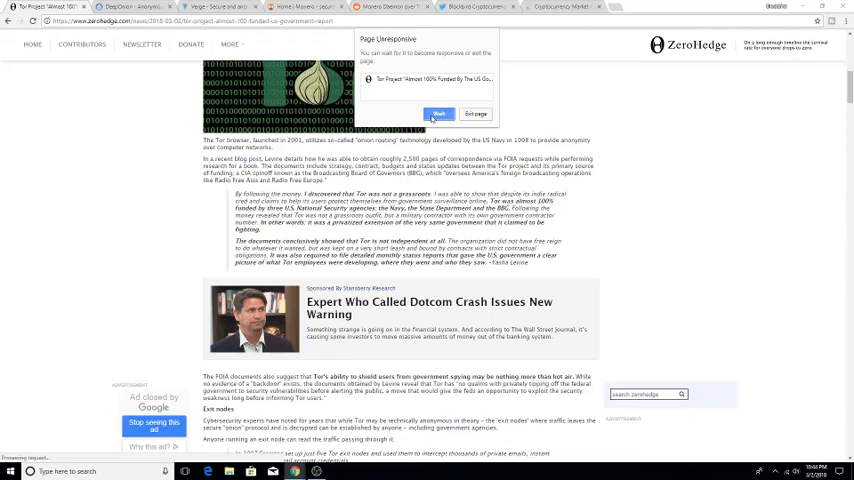
Dismiss the Page Unresponsive warning over the Tor funding article
left_click(440, 110)
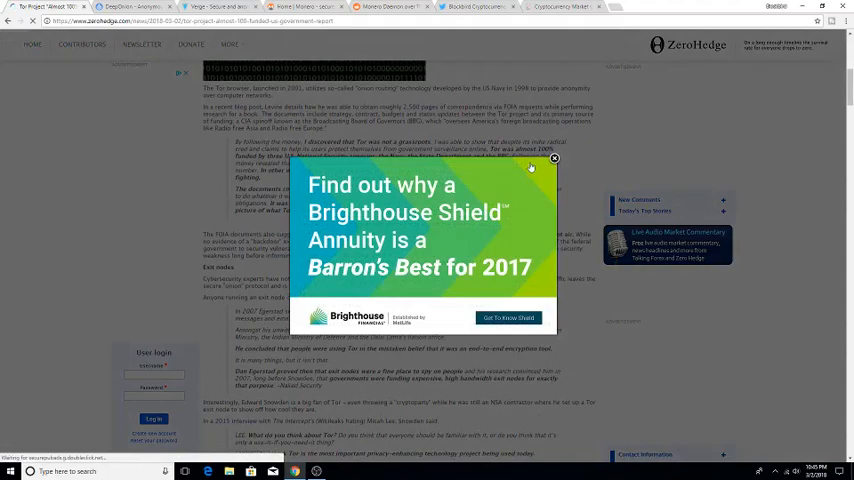
Close the Brighthouse annuity ad overlay so the FOIA excerpts are readable
left_click(556, 160)
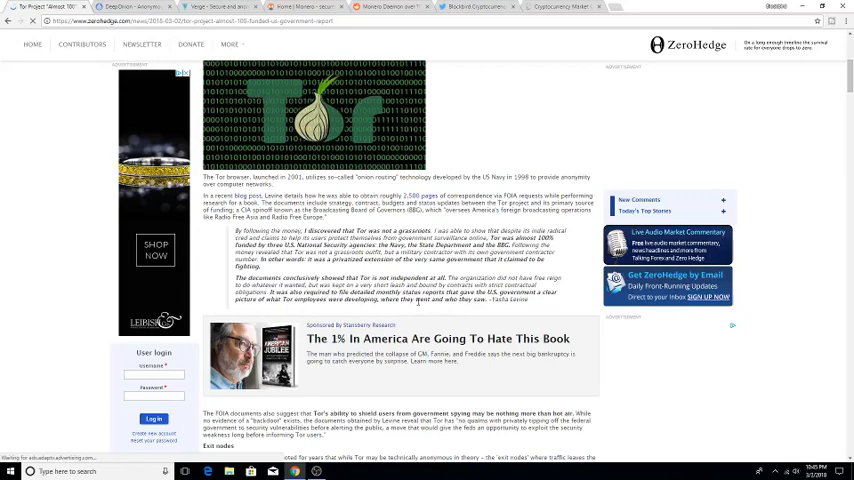
scroll("down", 3)
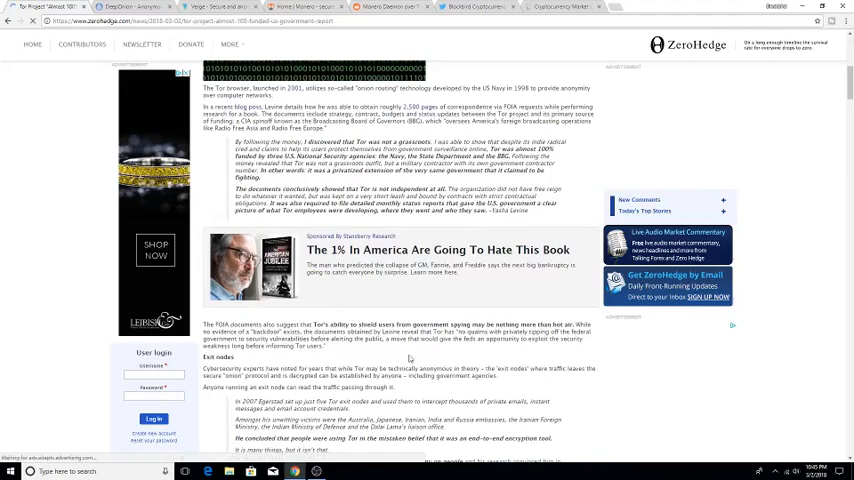
scroll("down", 3)
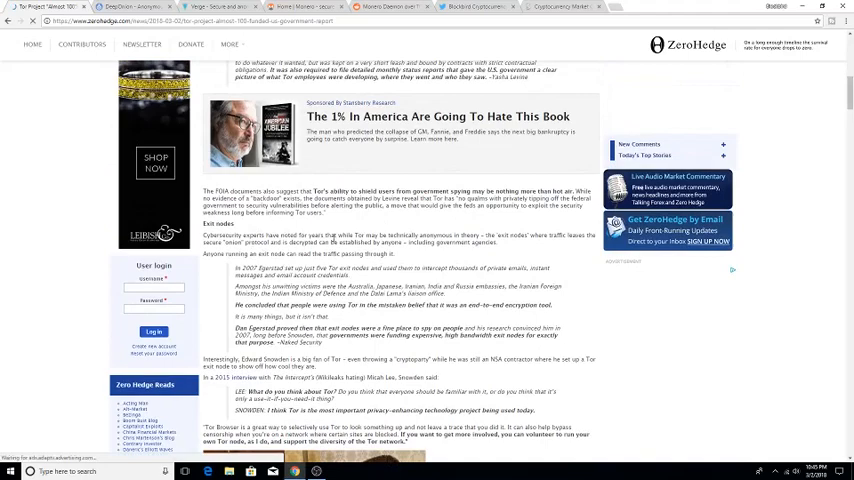
scroll("down", 3)
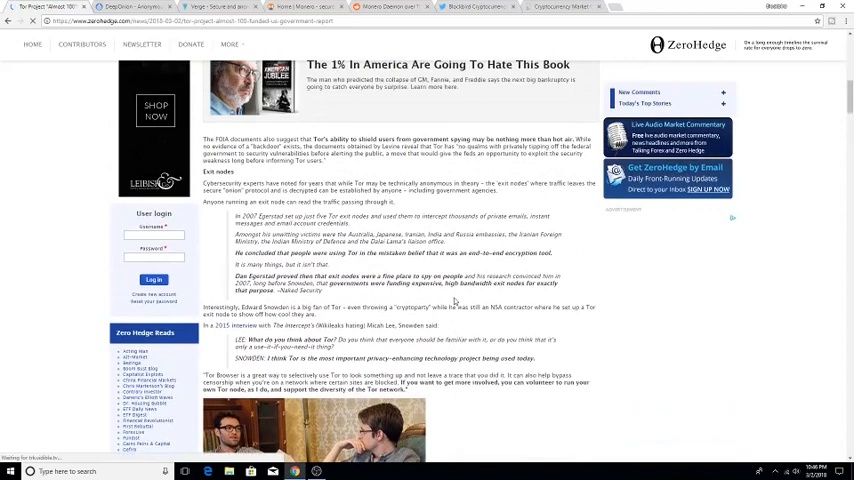
scroll("up", 3)
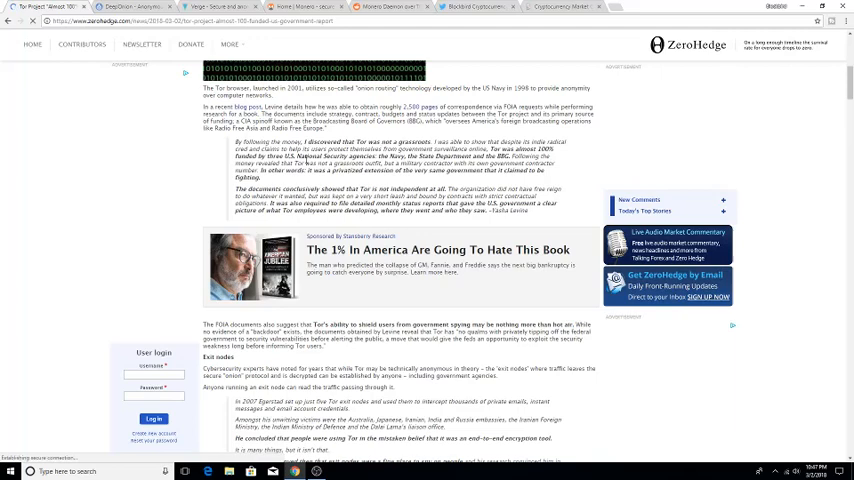
Switch to the DeepOnion site and scroll past the White Paper to the 'Welcome To The Future' features
left_click(130, 8)
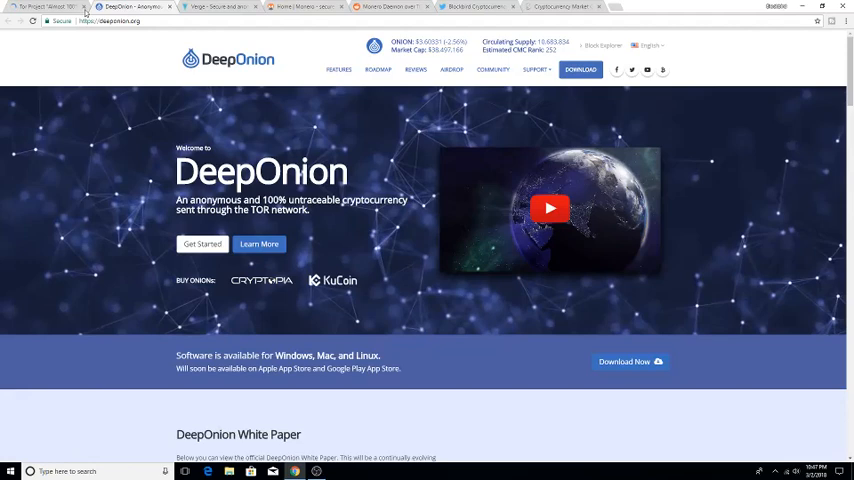
scroll("down", 3)
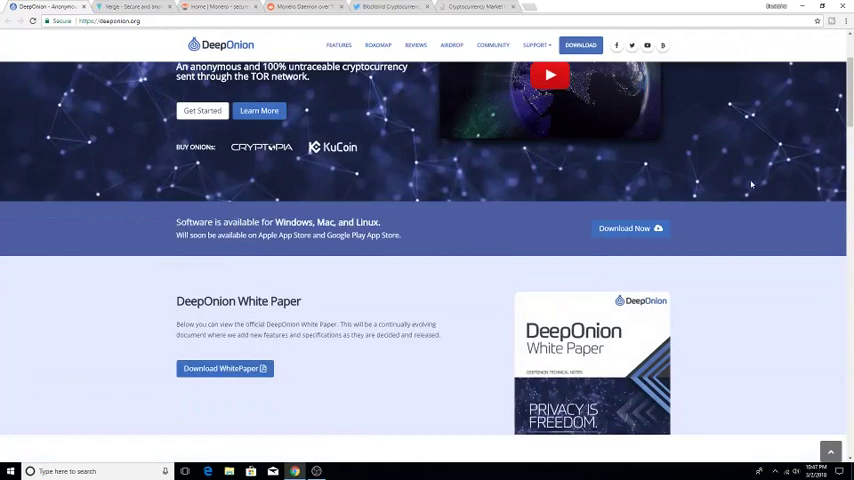
scroll("down", 3)
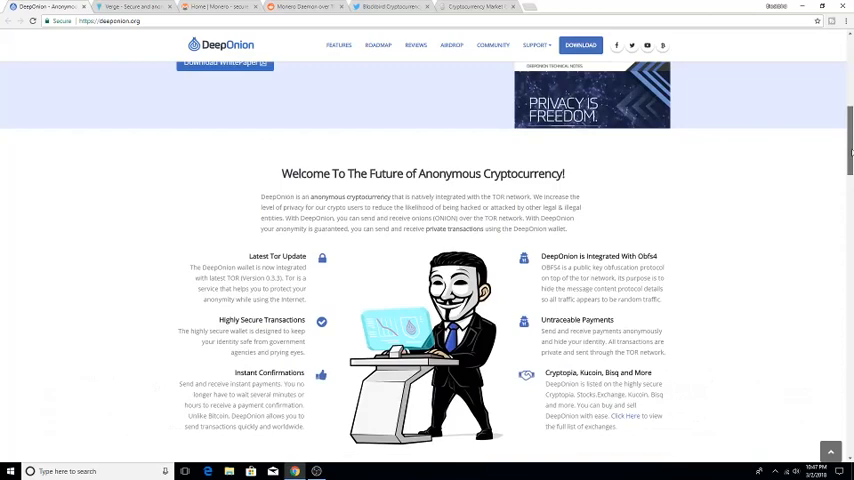
scroll("down", 3)
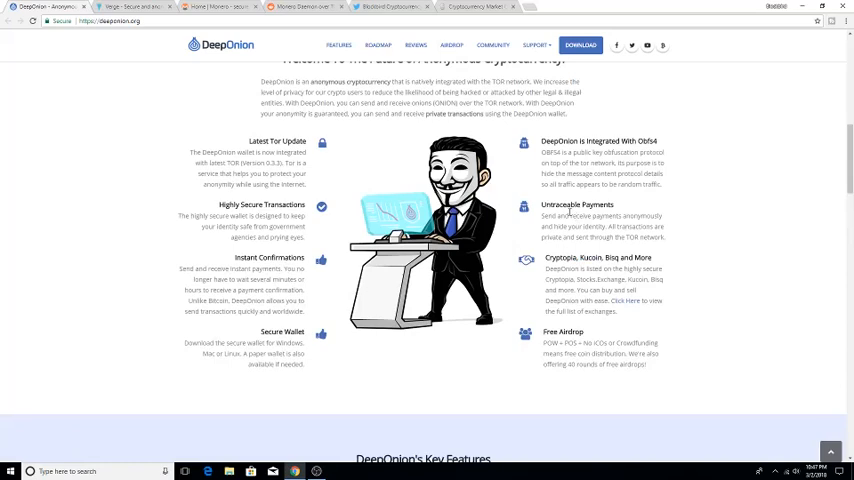
mouse_move(822, 174)
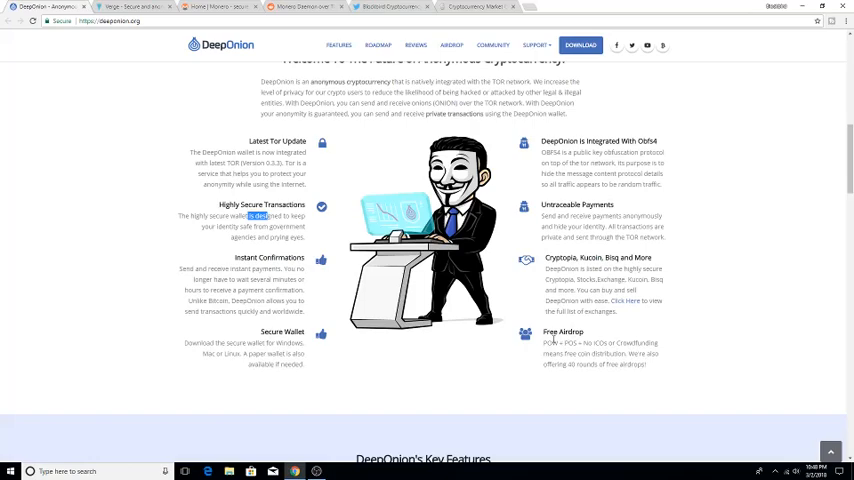
Scroll down to DeepOnion's Key Features: Introducing DeepVault, DeepSend and VoteCentral
scroll("down", 3)
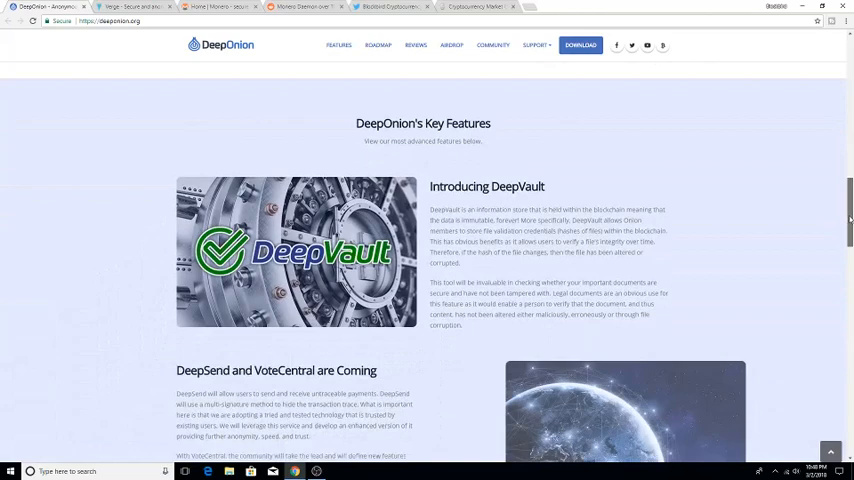
scroll("down", 3)
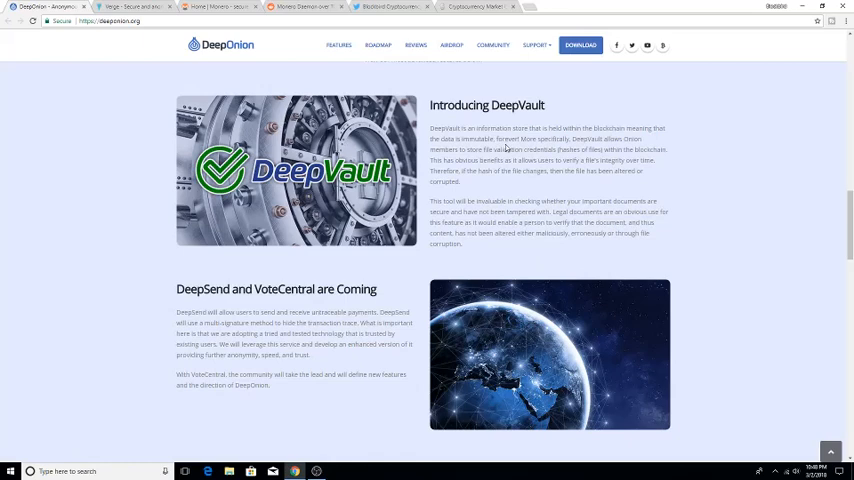
mouse_move(496, 162)
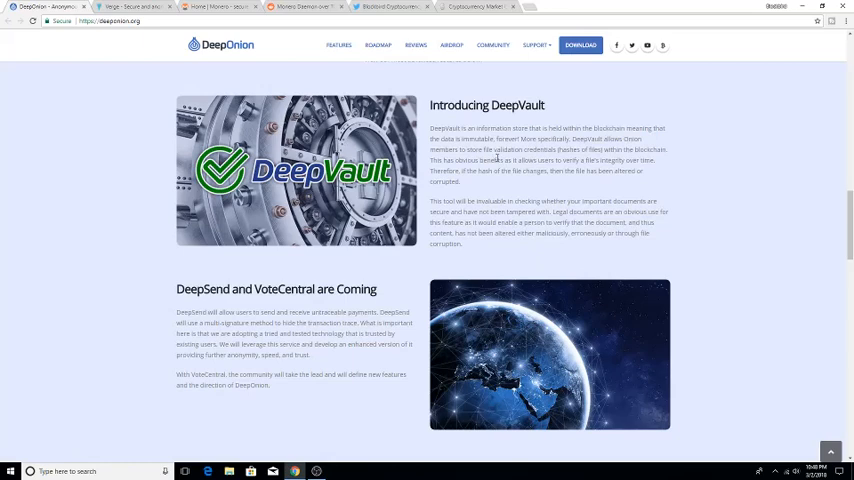
scroll("down", 3)
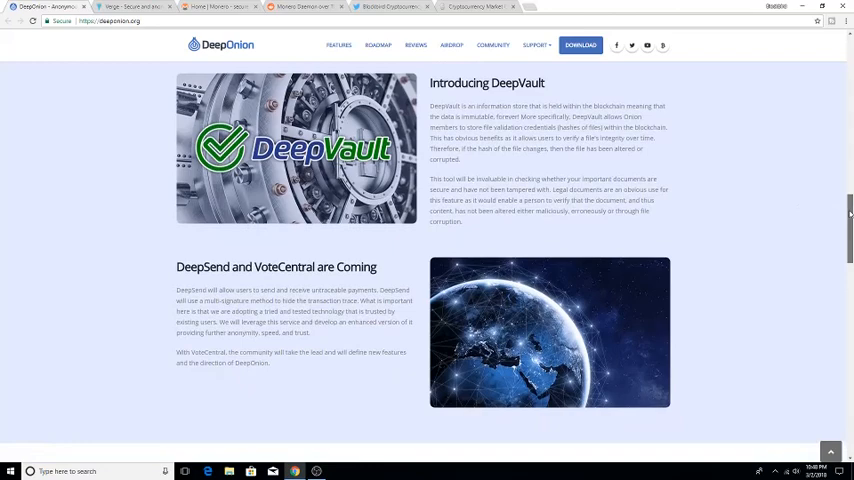
View The DeepOnion Roadmap milestones, then switch to the Verge website tab
scroll("down", 3)
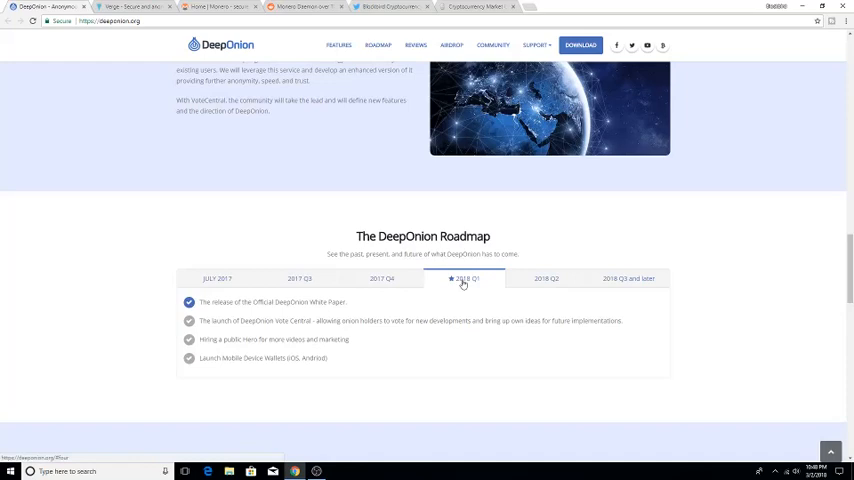
mouse_move(220, 316)
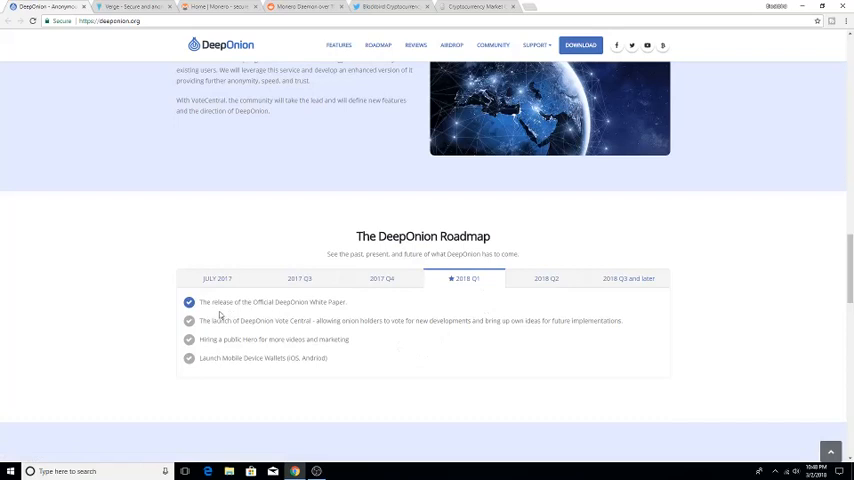
mouse_move(228, 354)
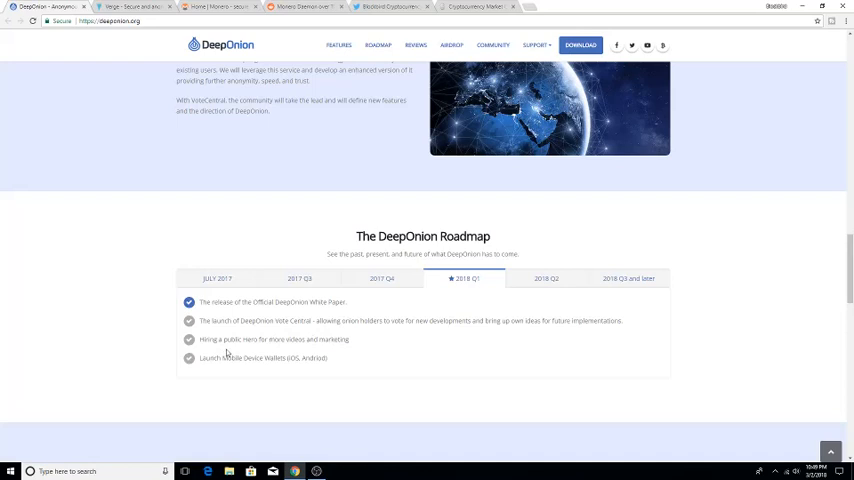
left_click(546, 278)
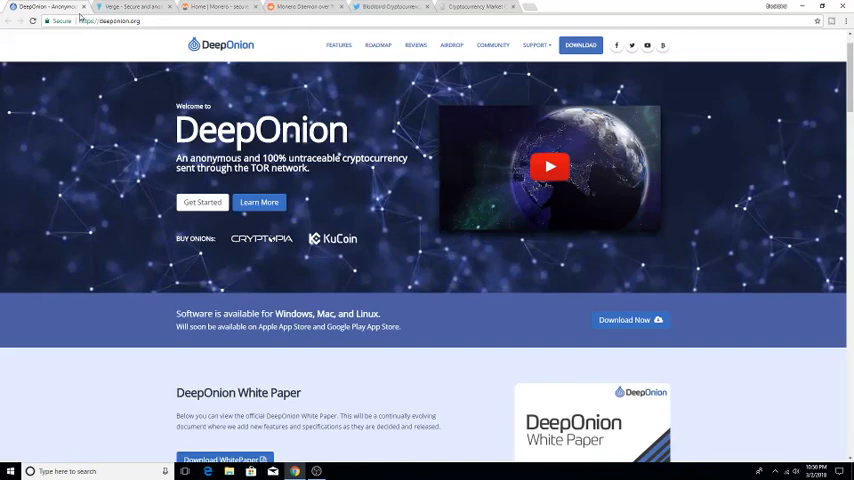
left_click(130, 10)
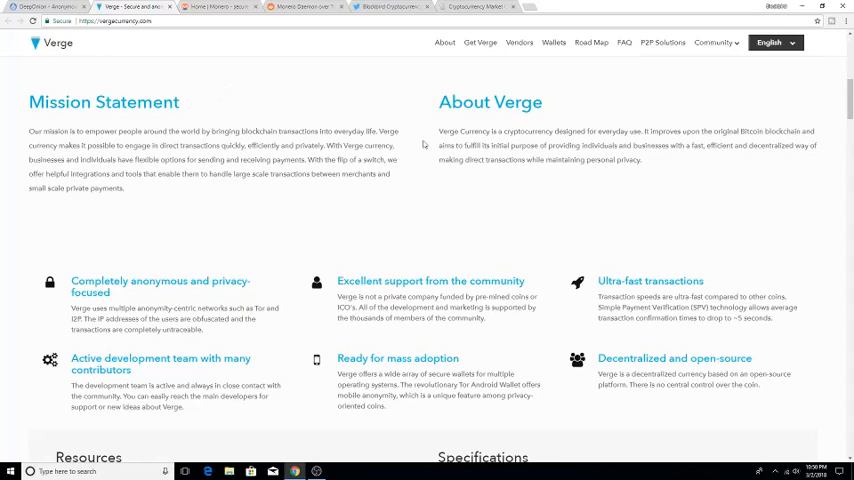
Scroll the Verge site from its Mission Statement down to Resources and XVG specifications
scroll("down", 3)
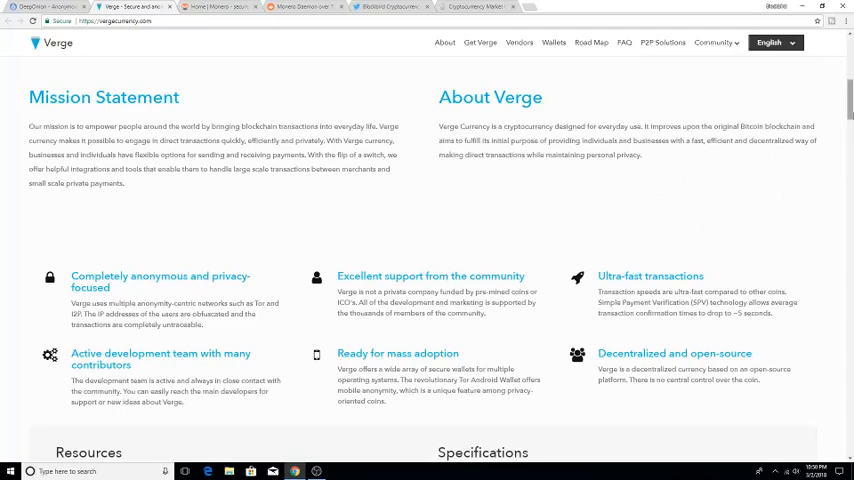
scroll("down", 3)
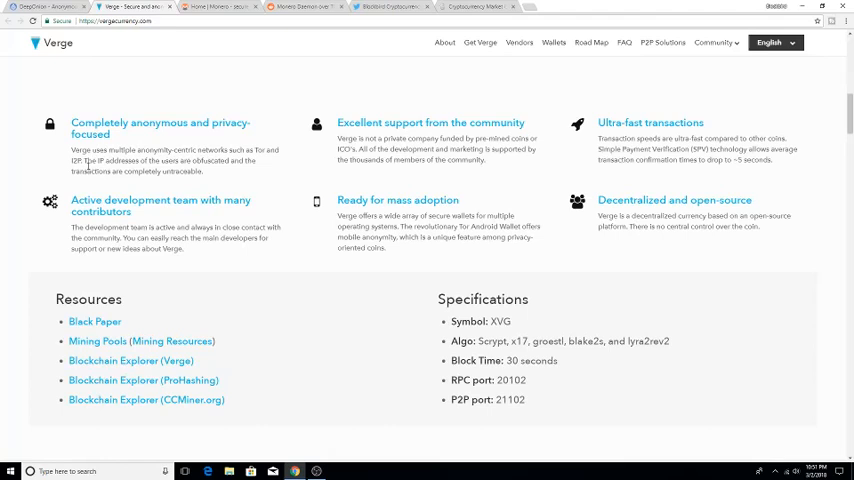
mouse_move(124, 172)
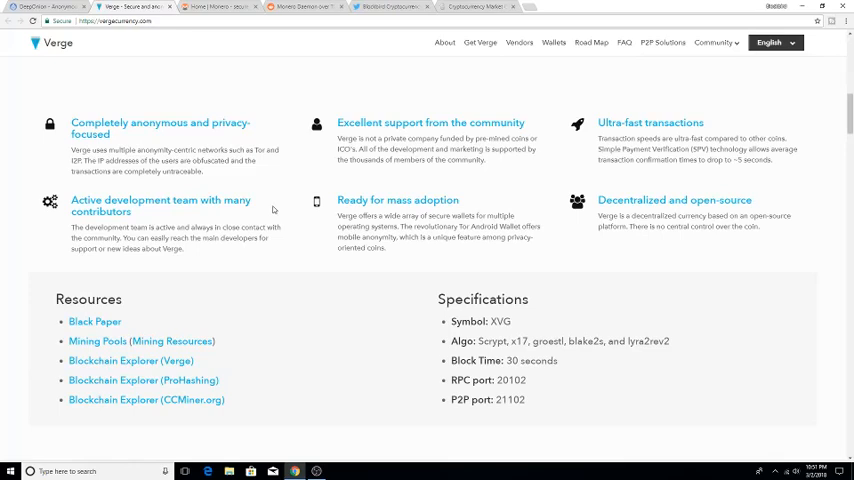
mouse_move(286, 208)
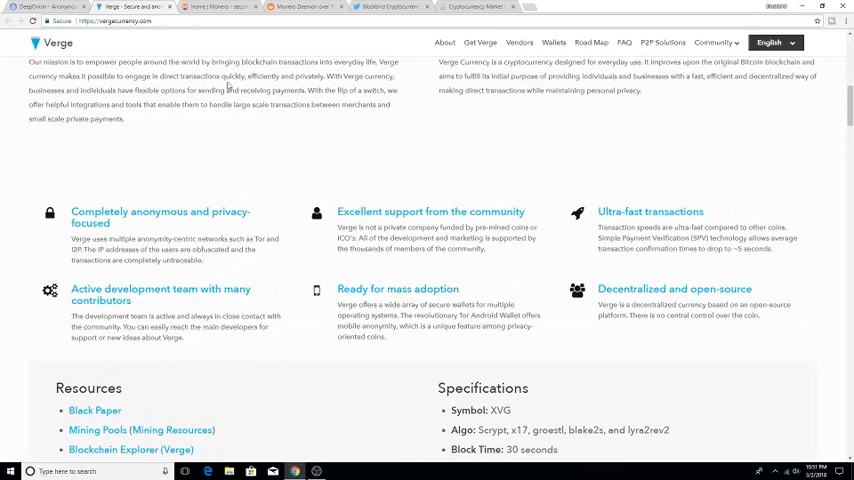
left_click(228, 12)
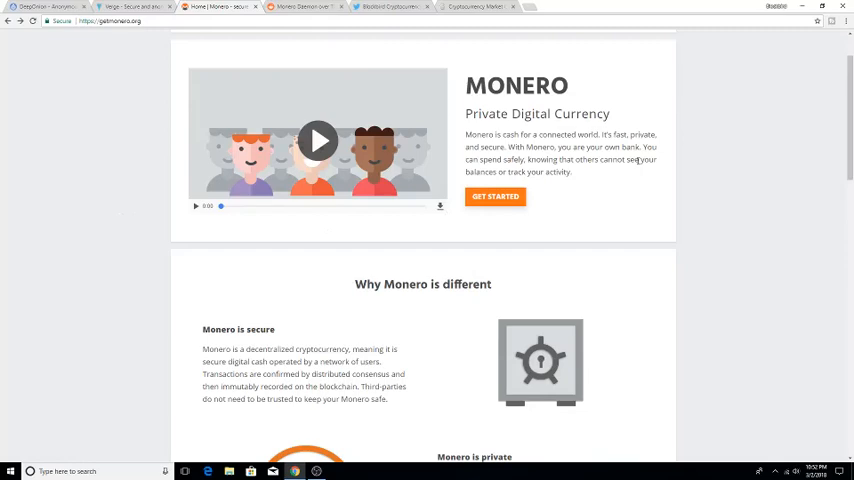
Scroll the Monero site to its 'Monero is secure' and 'Monero is private' points
scroll("down", 3)
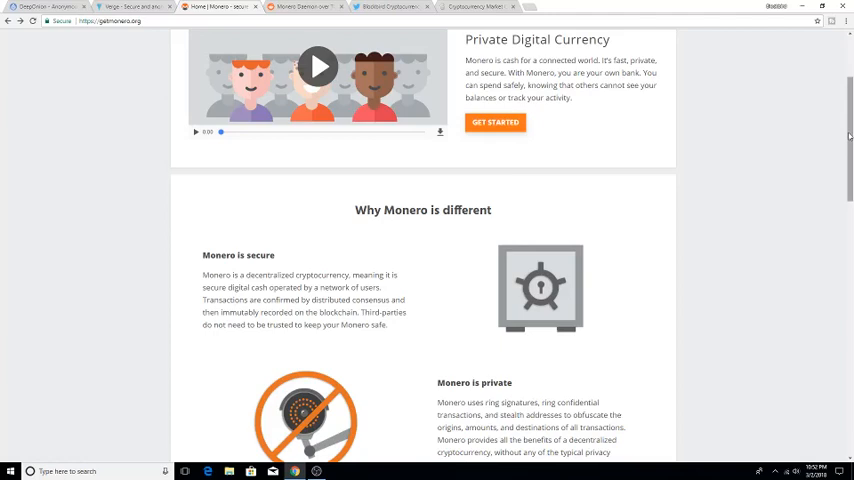
mouse_move(374, 276)
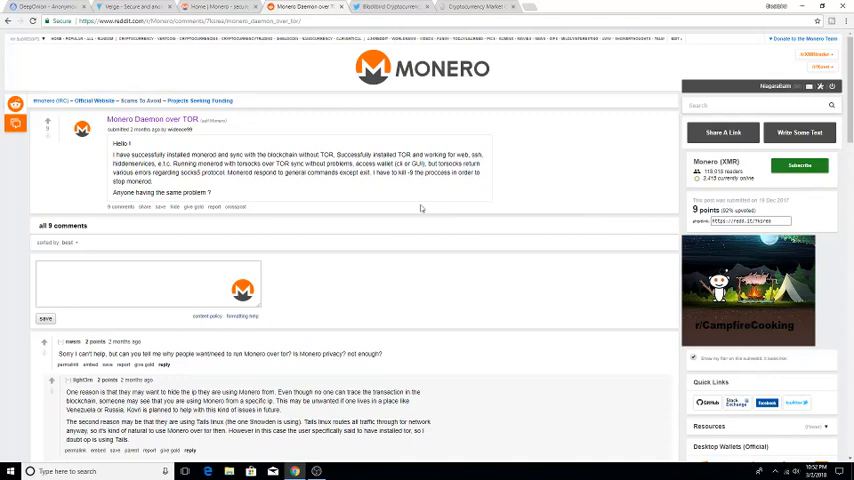
Leave the Reddit Monero-daemon-over-Tor thread and return to the getmonero.org tab
double_click(122, 164)
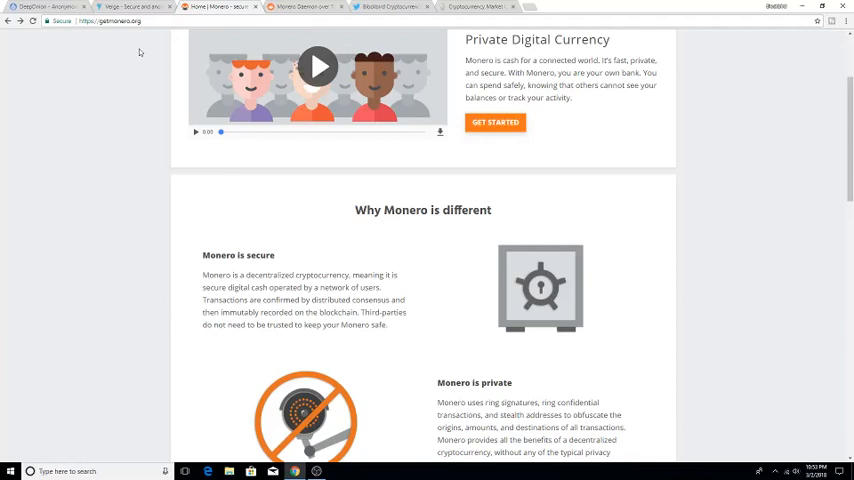
mouse_move(160, 54)
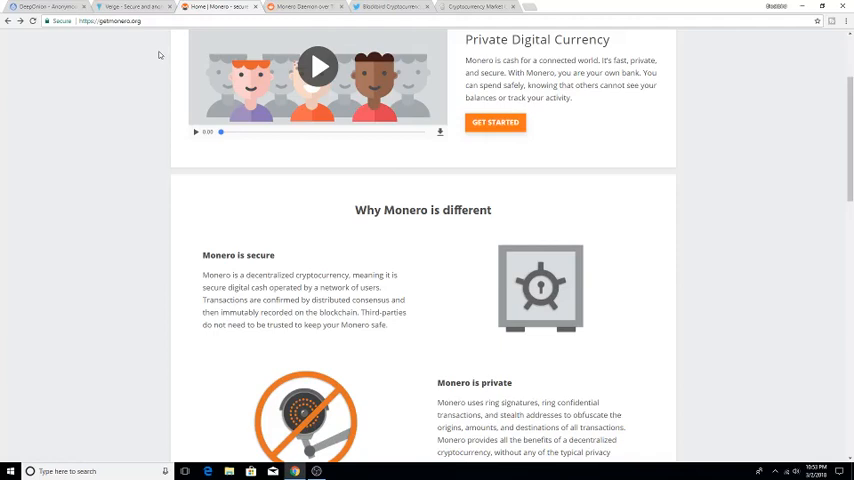
mouse_move(148, 56)
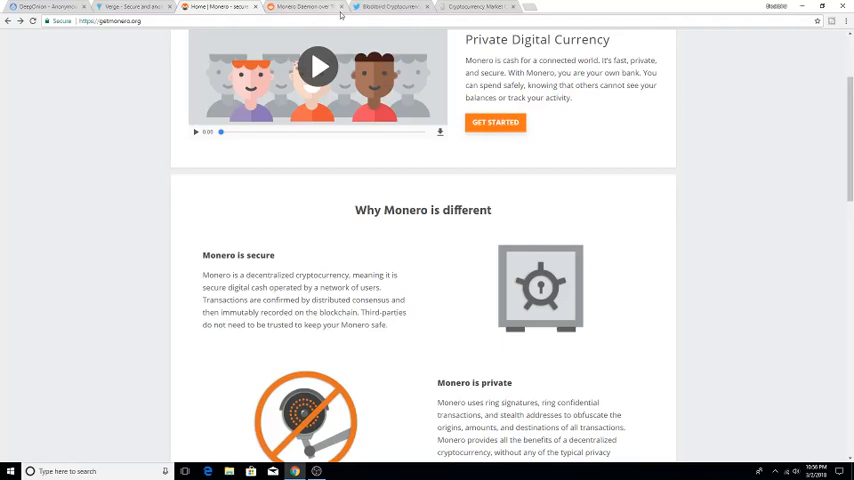
Switch to the Blockbird Cryptocurrency Twitter profile with the Tor funding tweet
left_click(396, 8)
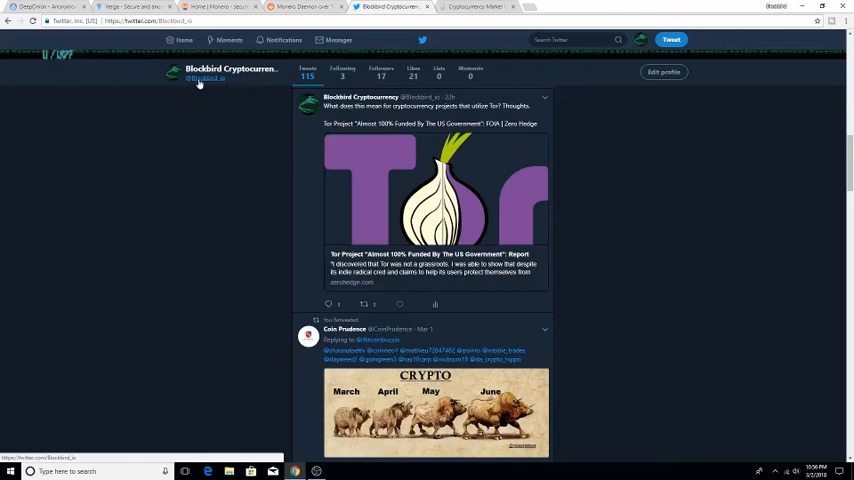